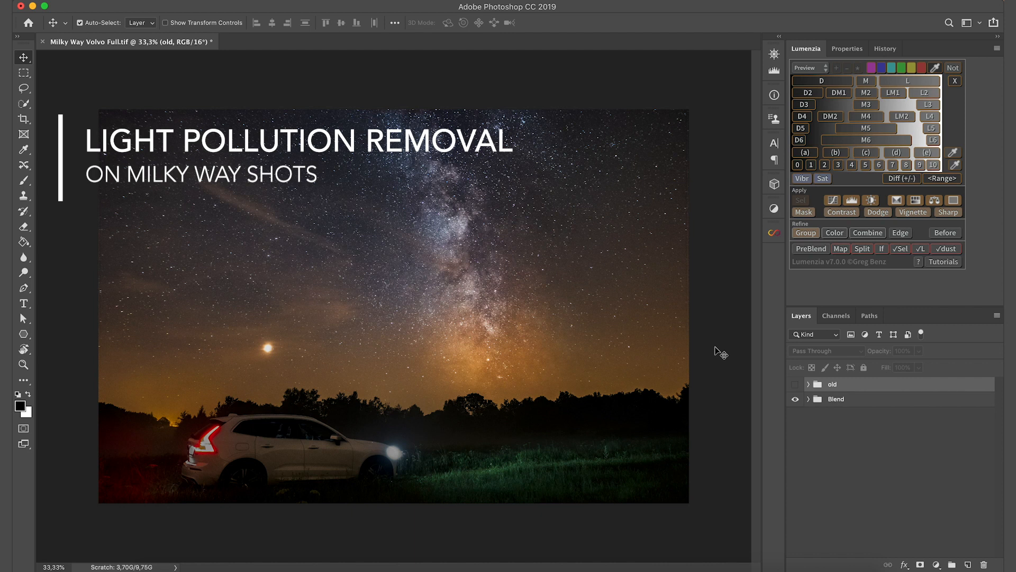
mouse_move(375, 364)
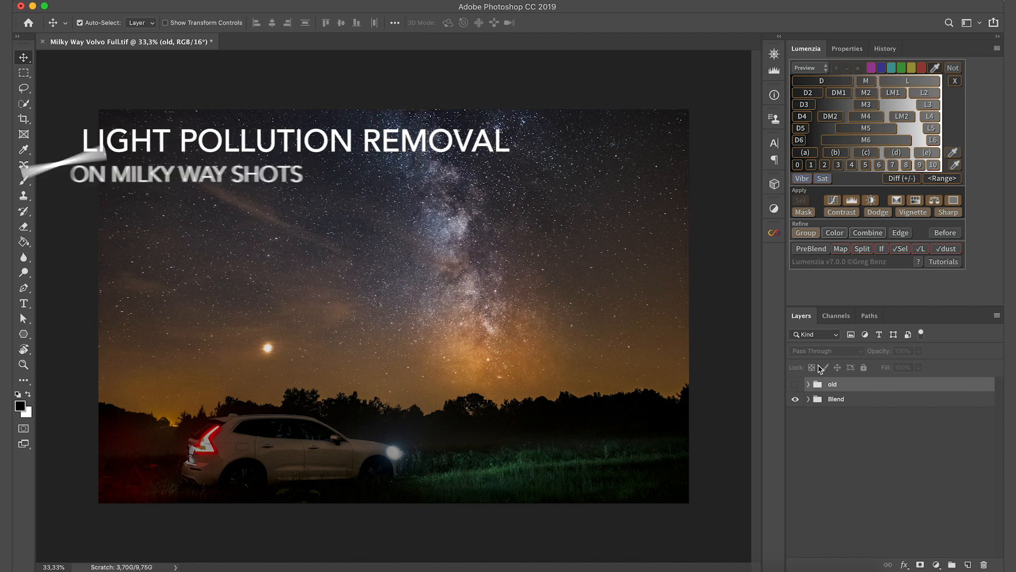
Delete the 'old' layer group so only the Blend group remains.
click(795, 384)
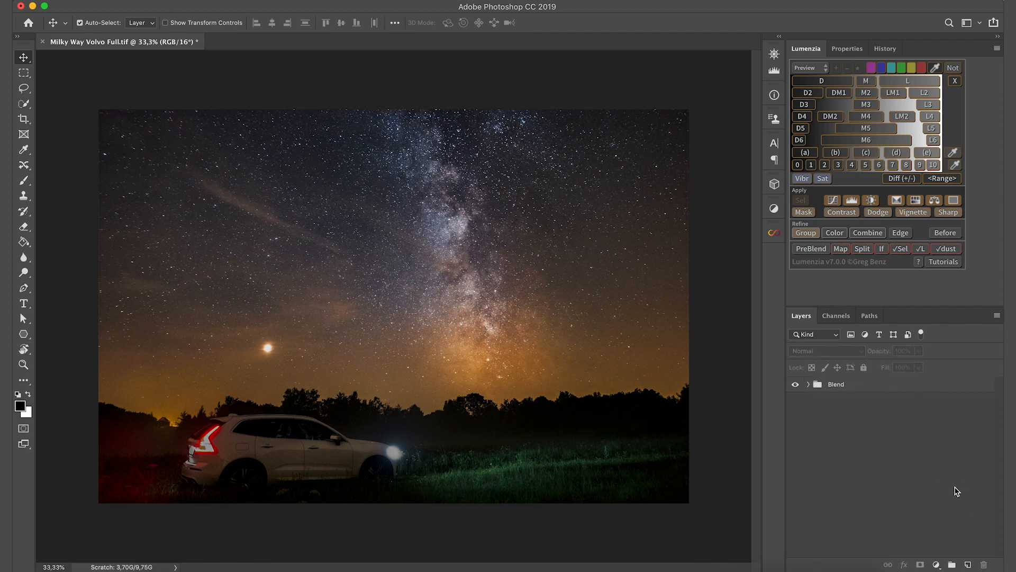
mouse_move(952, 446)
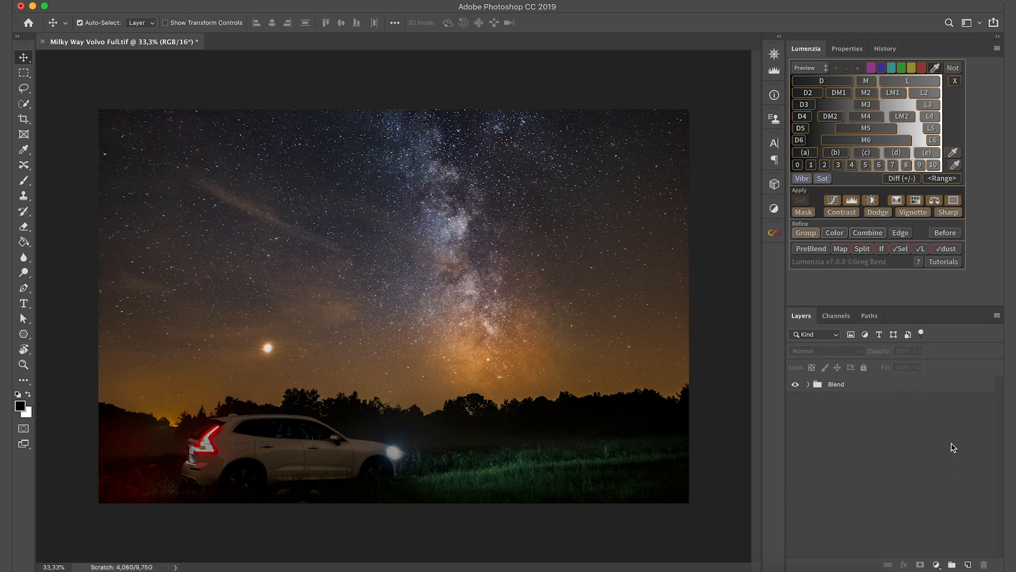
mouse_move(876, 107)
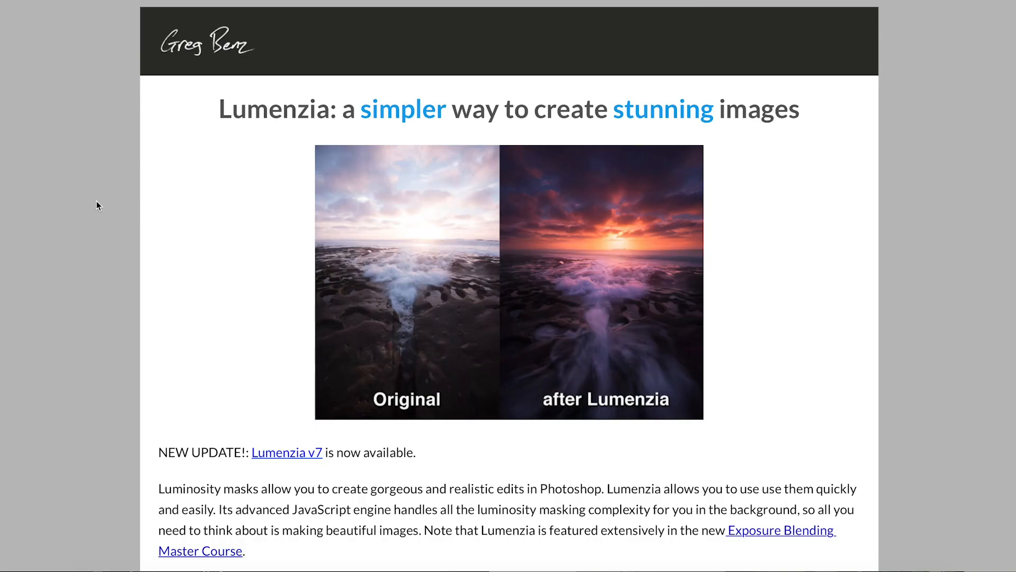
Scroll the Lumenzia page down to its feature list and system requirements.
scroll(down, 3)
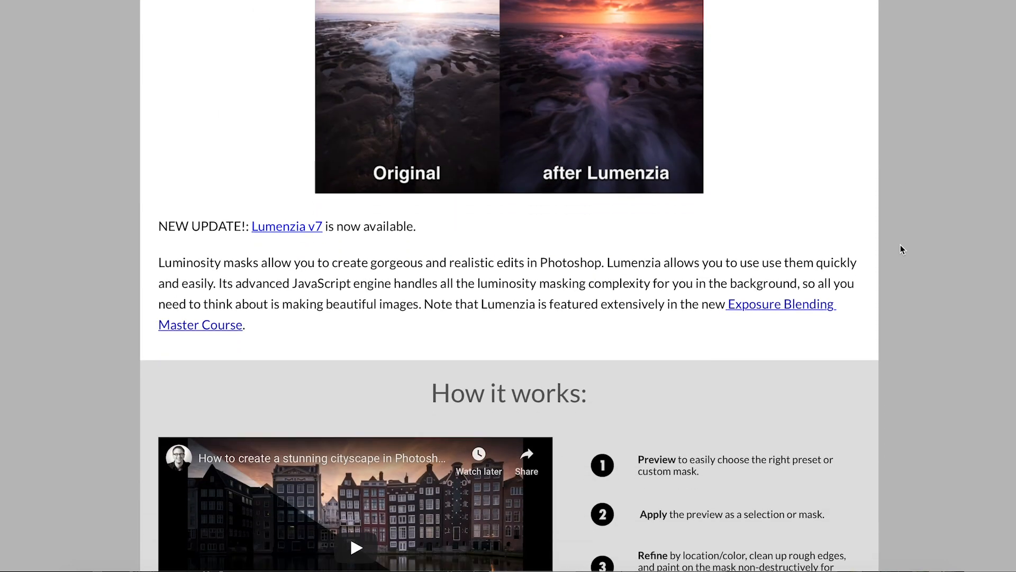
scroll(down, 3)
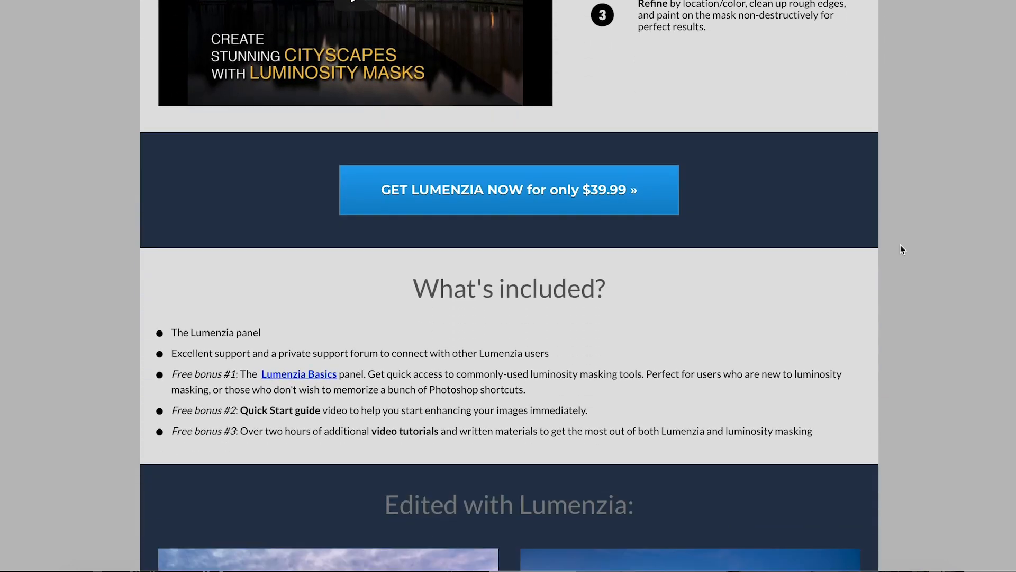
scroll(down, 3)
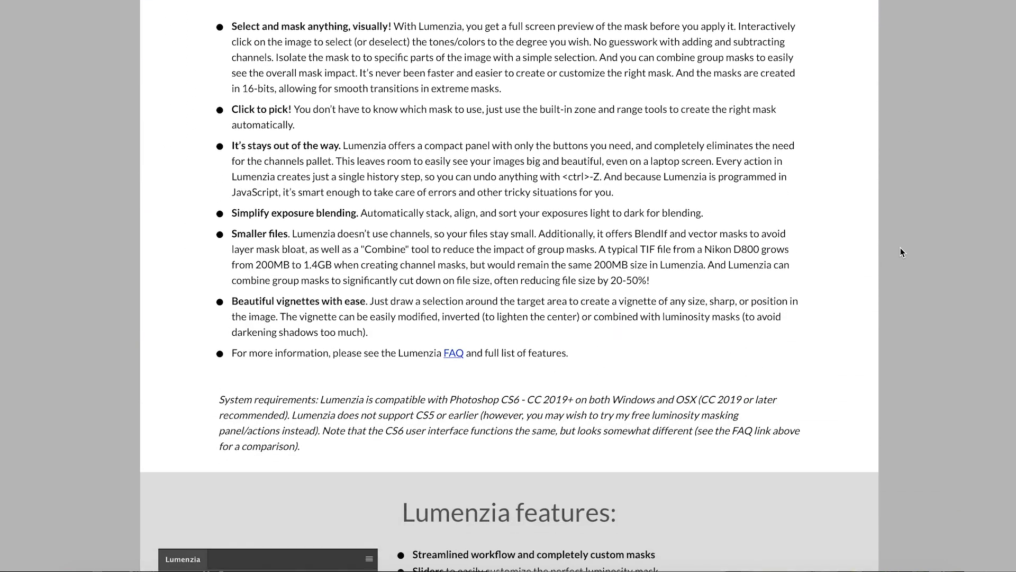
scroll(down, 3)
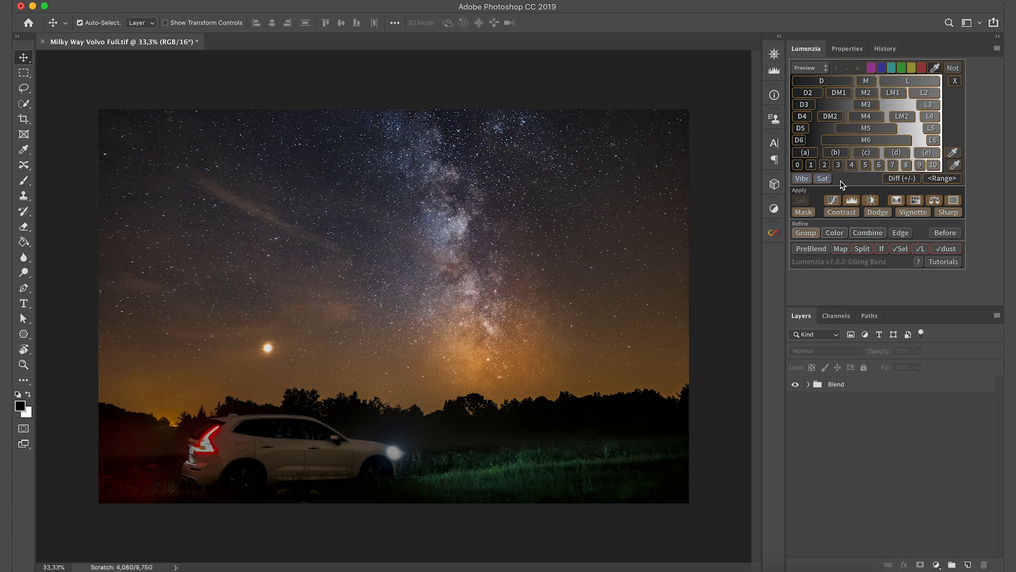
mouse_move(811, 223)
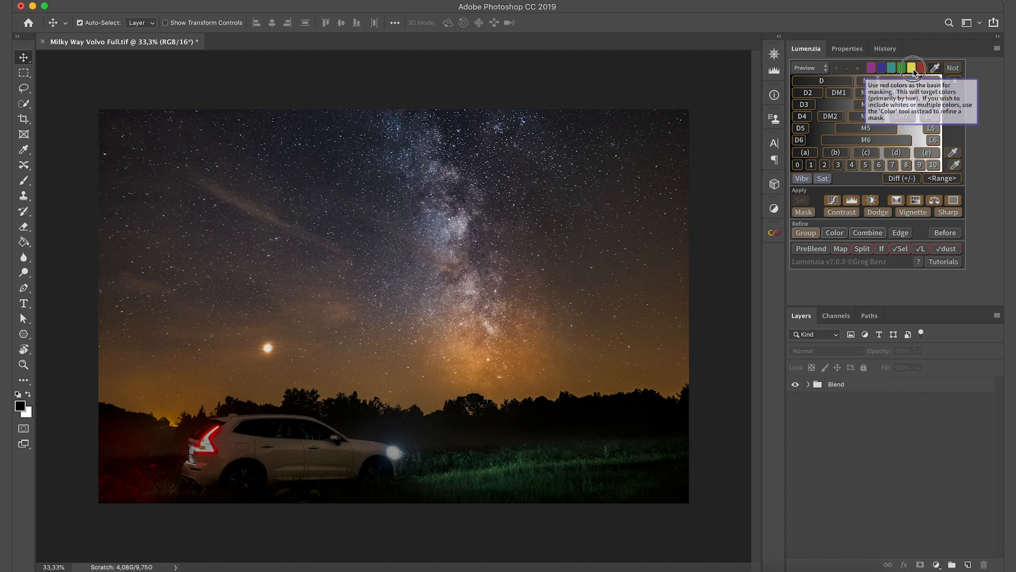
Preview the Lumenzia bright-tones (L) mask restricted to the yellow colour swatch.
click(910, 68)
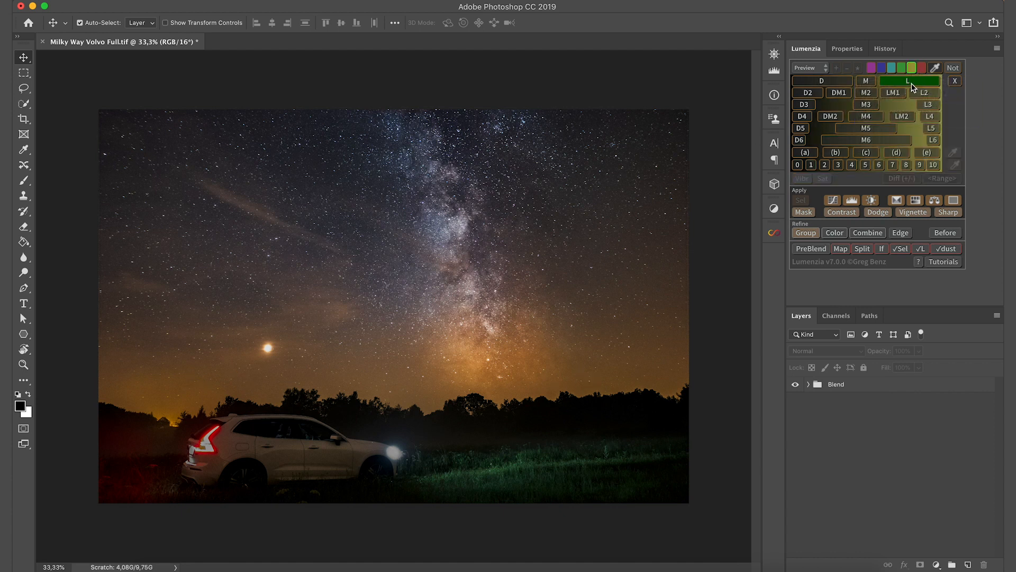
click(908, 81)
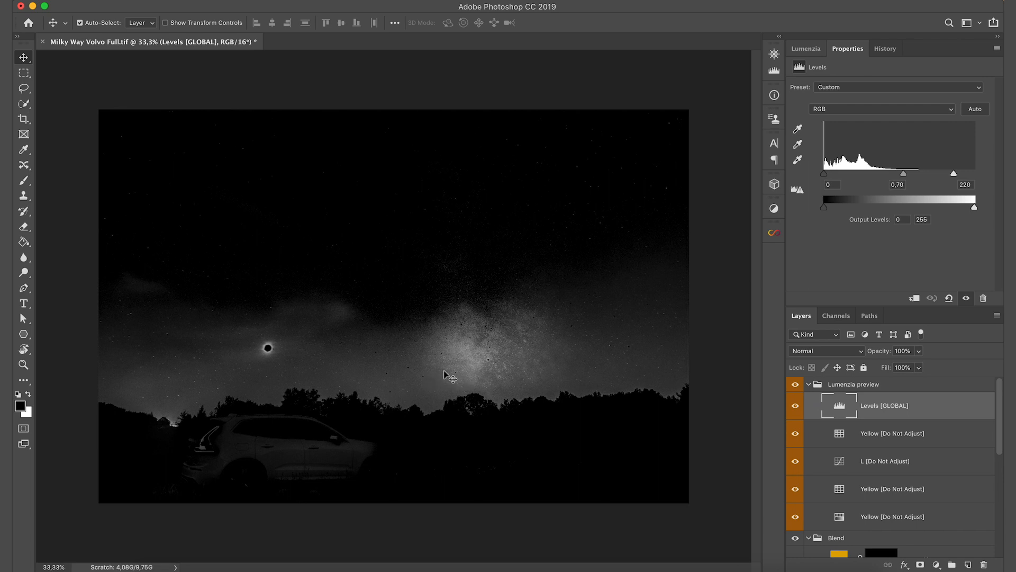
mouse_move(493, 363)
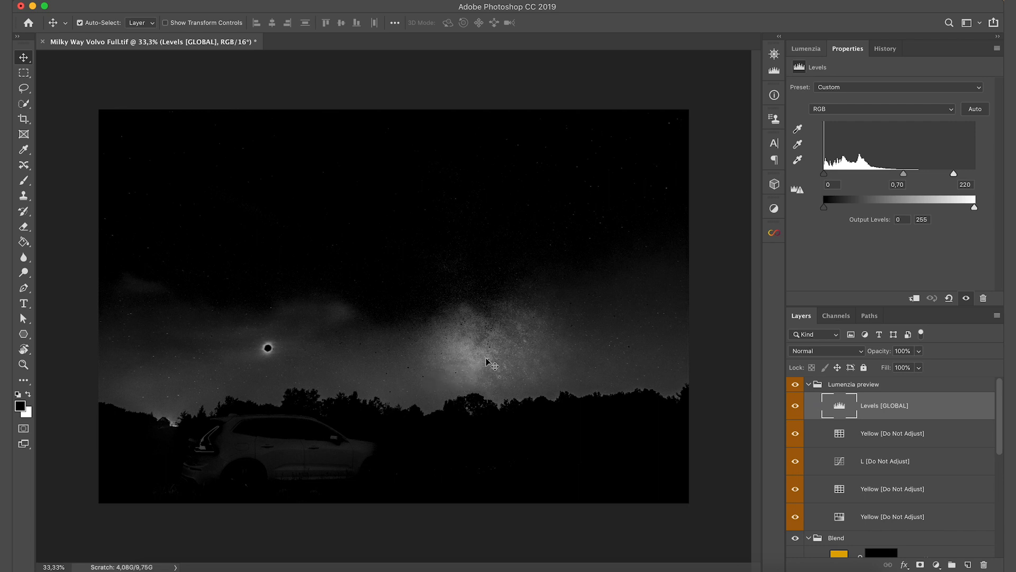
mouse_move(840, 406)
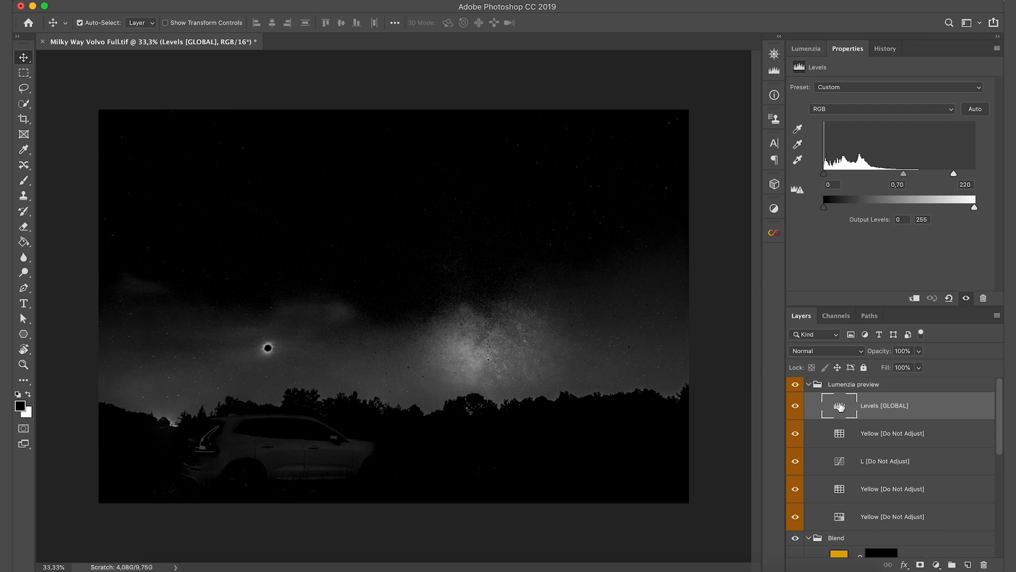
mouse_move(871, 330)
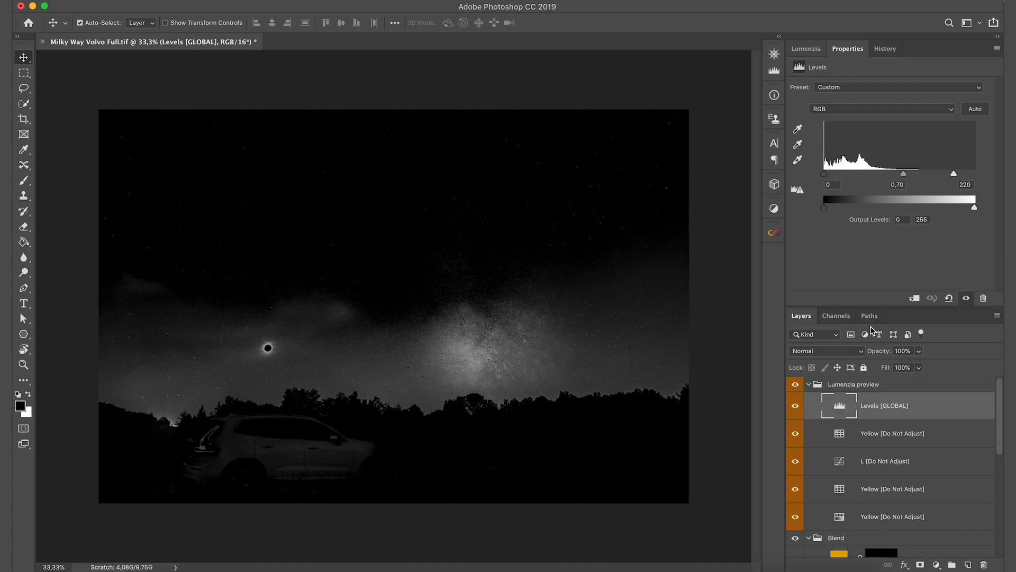
Pull the Levels white input from 220 to 148 so the sky glow above the trees turns white.
drag(954, 174, 942, 174)
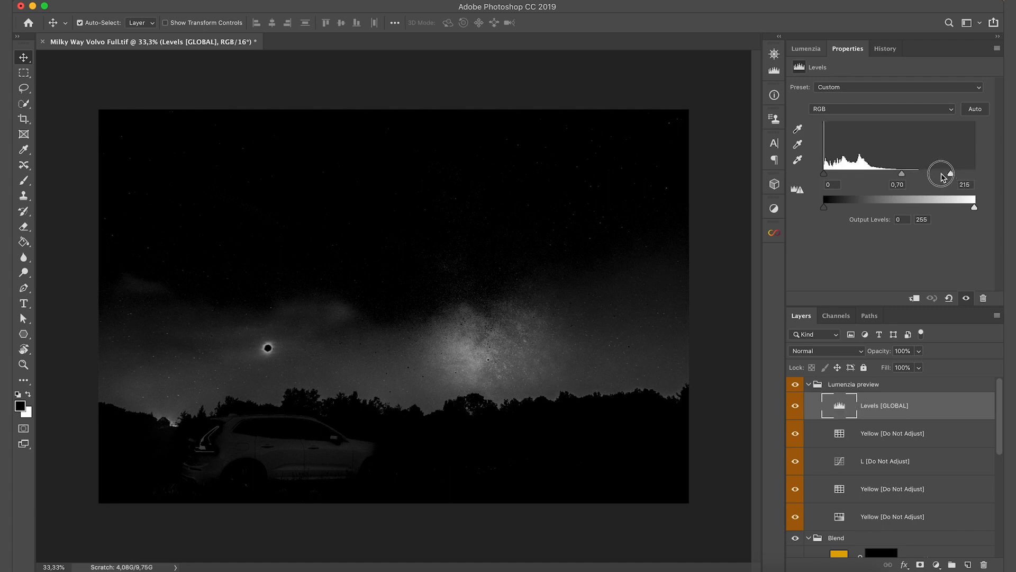
drag(939, 175, 913, 173)
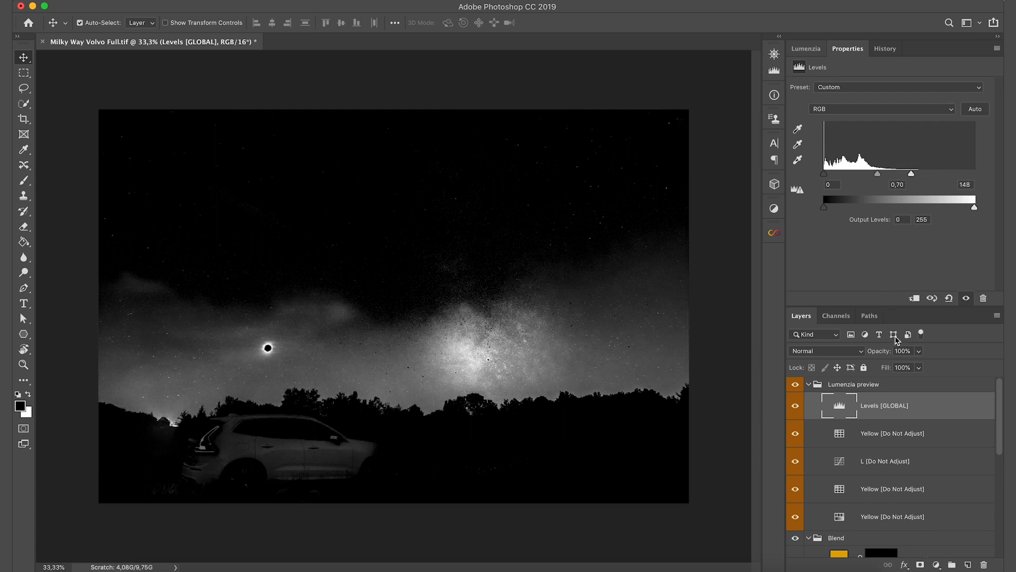
click(805, 47)
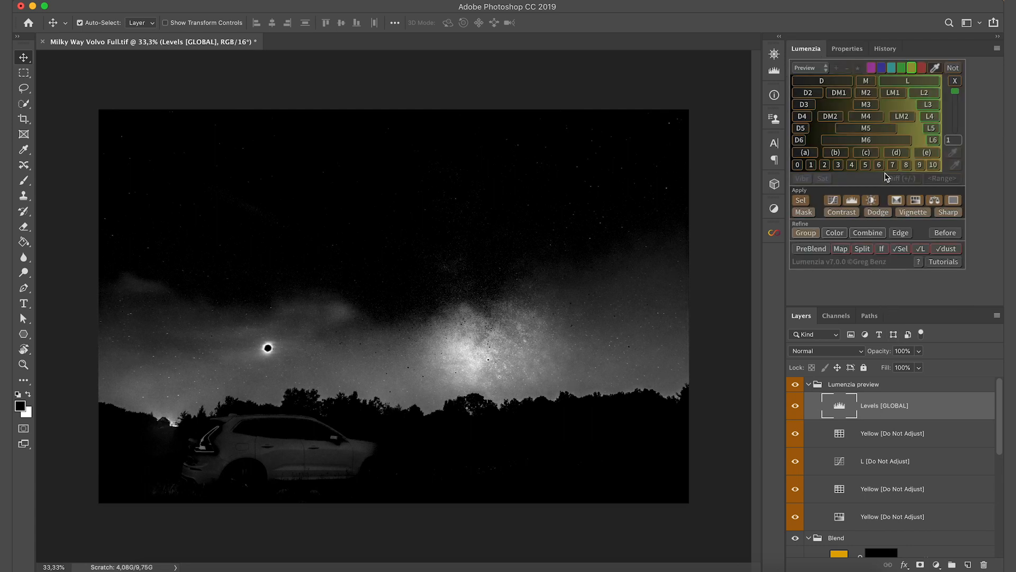
mouse_move(933, 200)
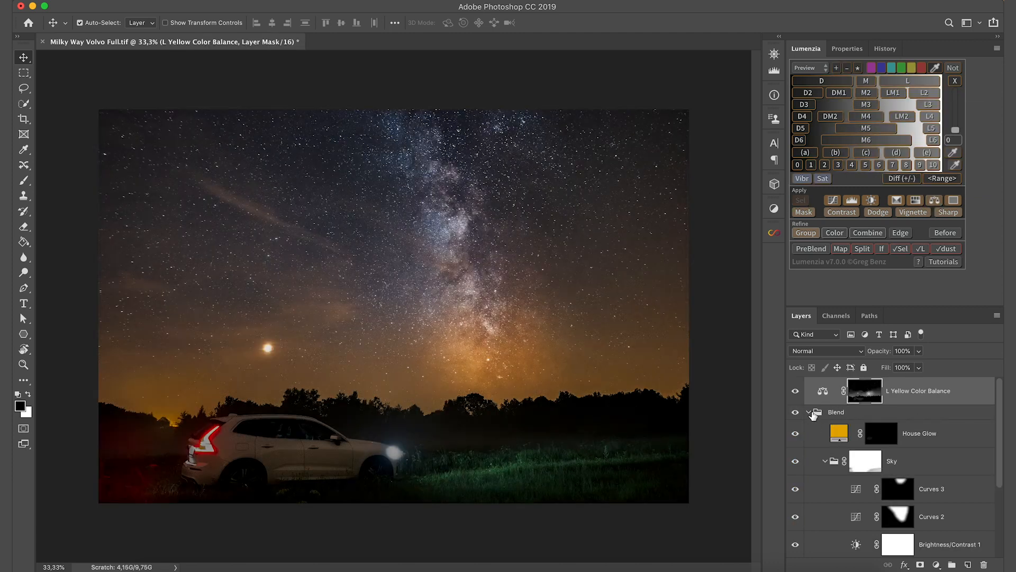
Collapse the Blend group's contents beneath the new L Yellow Color Balance layer.
click(814, 413)
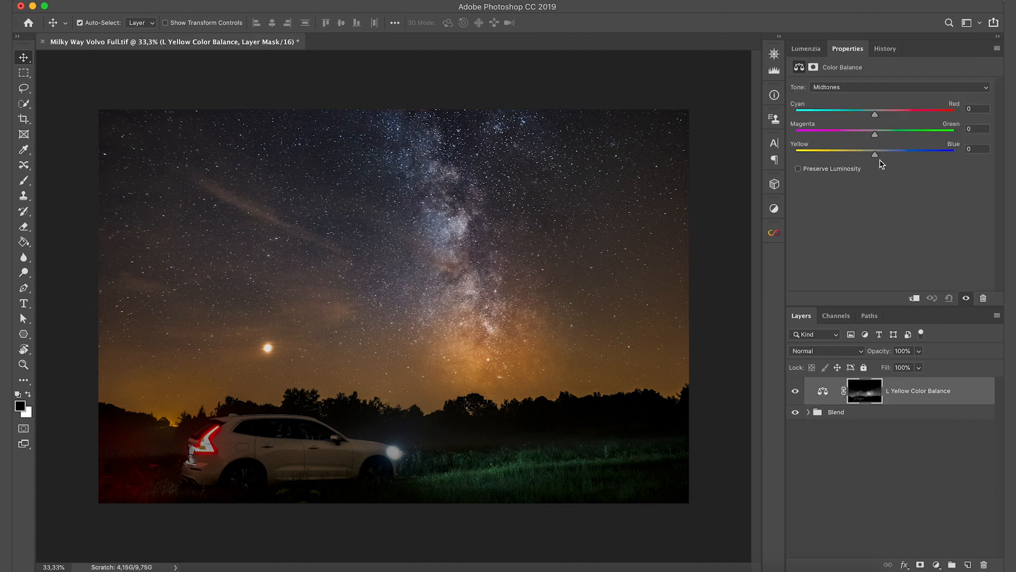
Set Color Balance midtones Yellow-Blue +100, Magenta-Green +10, with Preserve Luminosity kept on.
drag(879, 151, 954, 151)
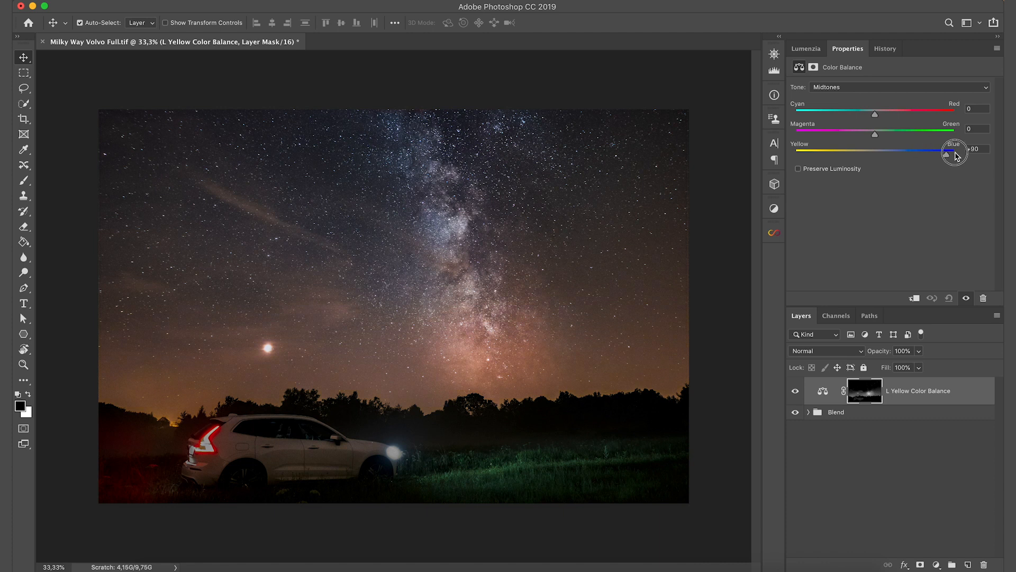
drag(954, 151, 984, 152)
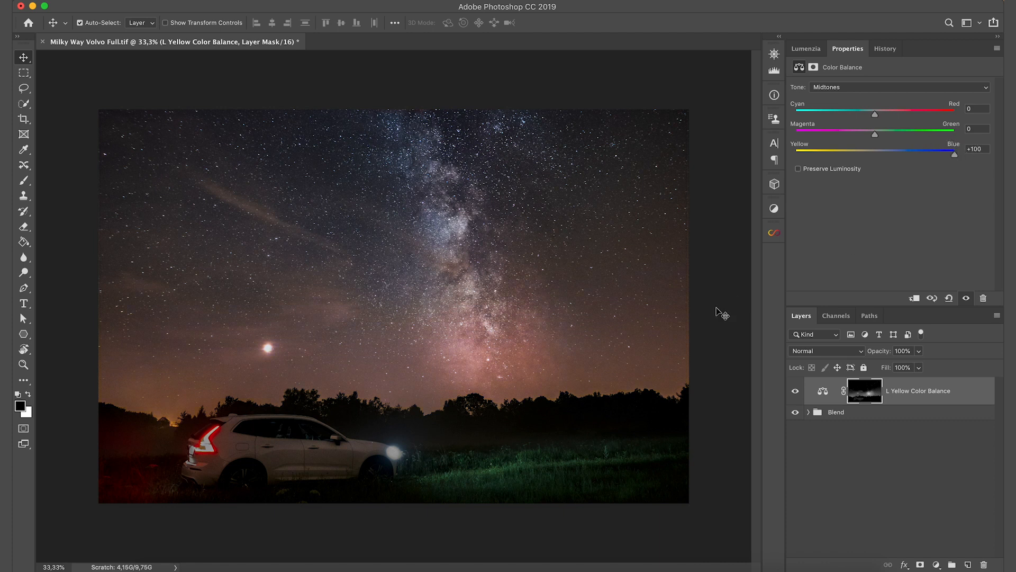
mouse_move(512, 365)
text(-30)
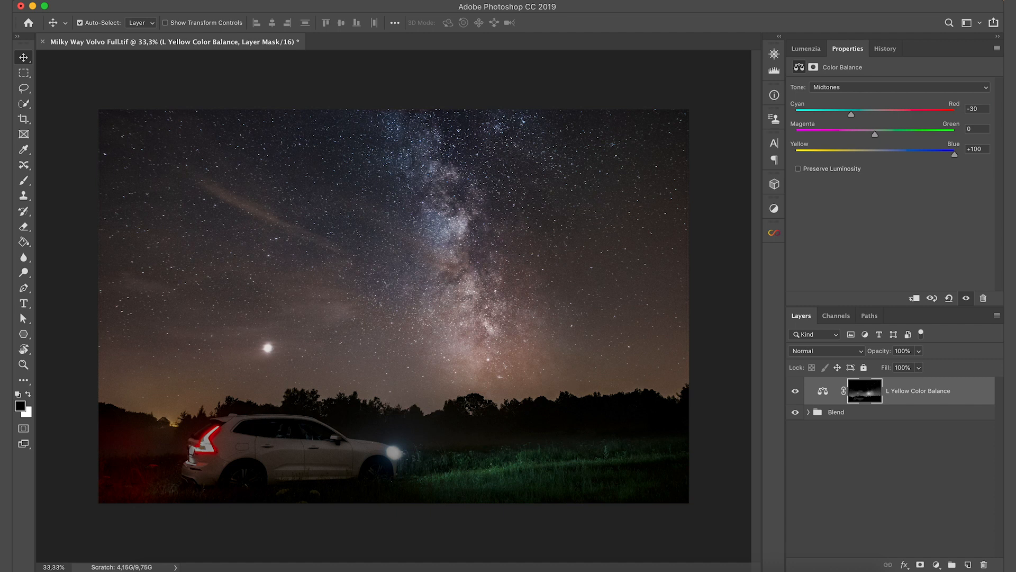
click(976, 129)
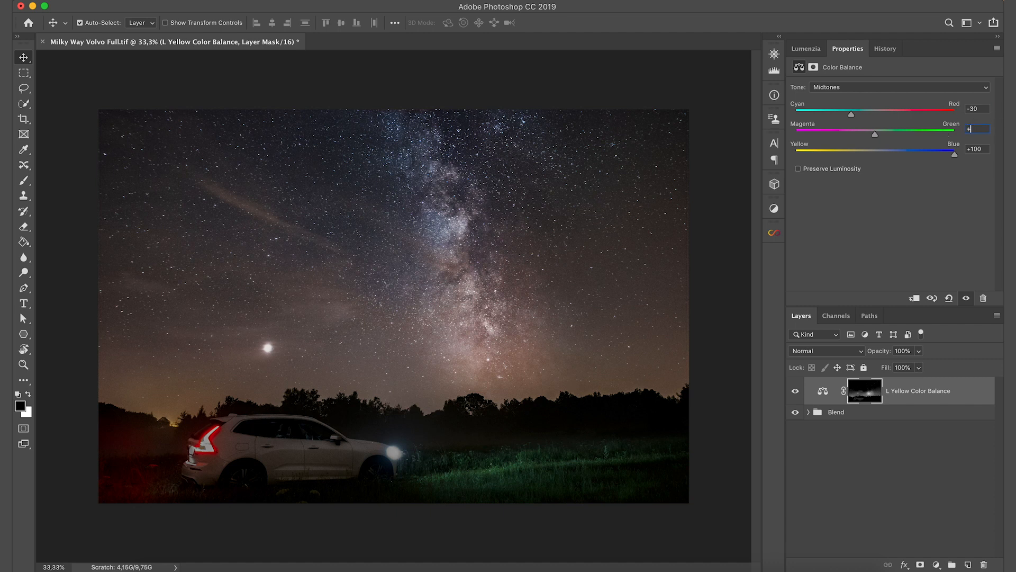
text(+10)
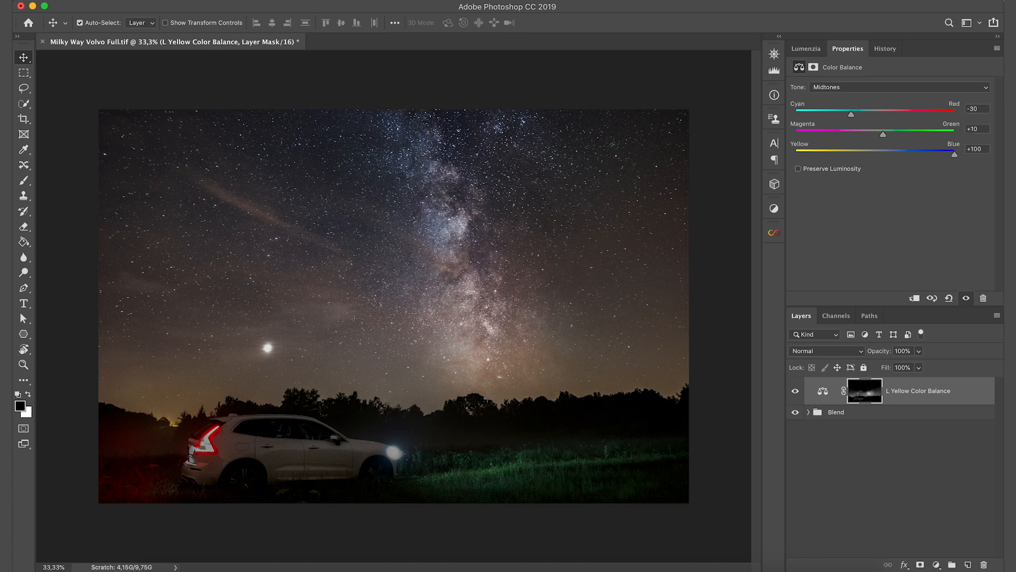
mouse_move(891, 153)
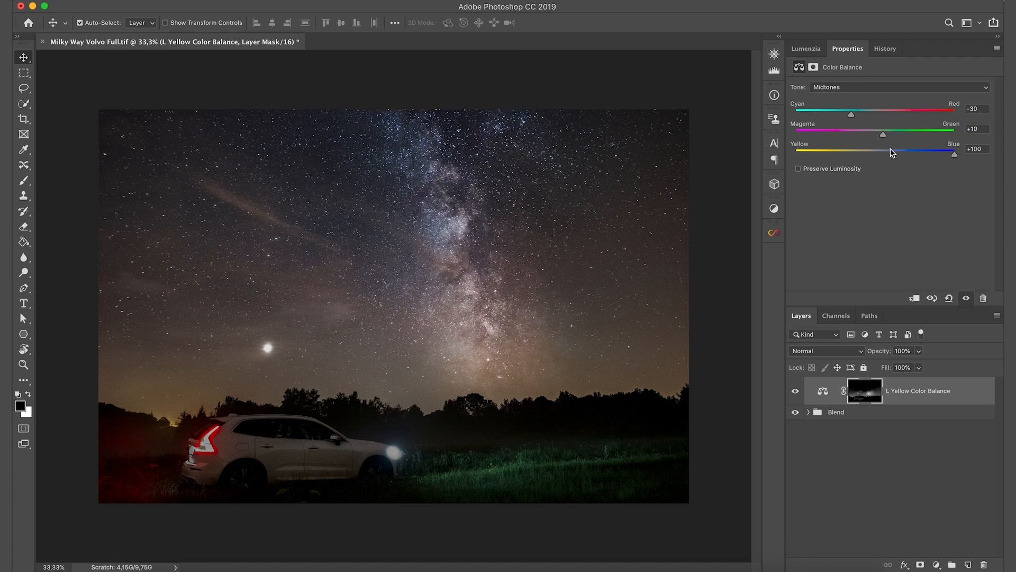
click(798, 169)
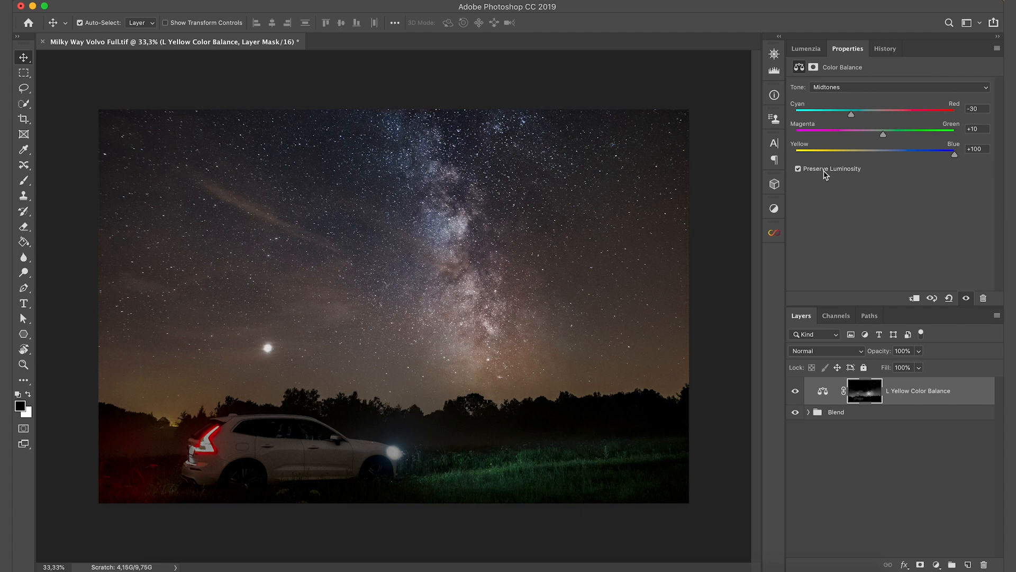
mouse_move(871, 227)
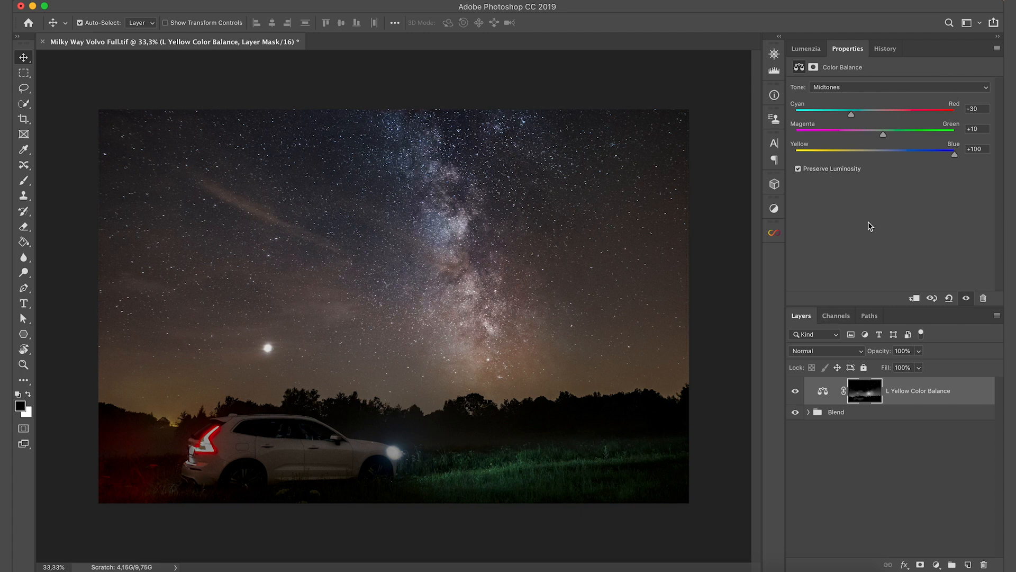
mouse_move(822, 223)
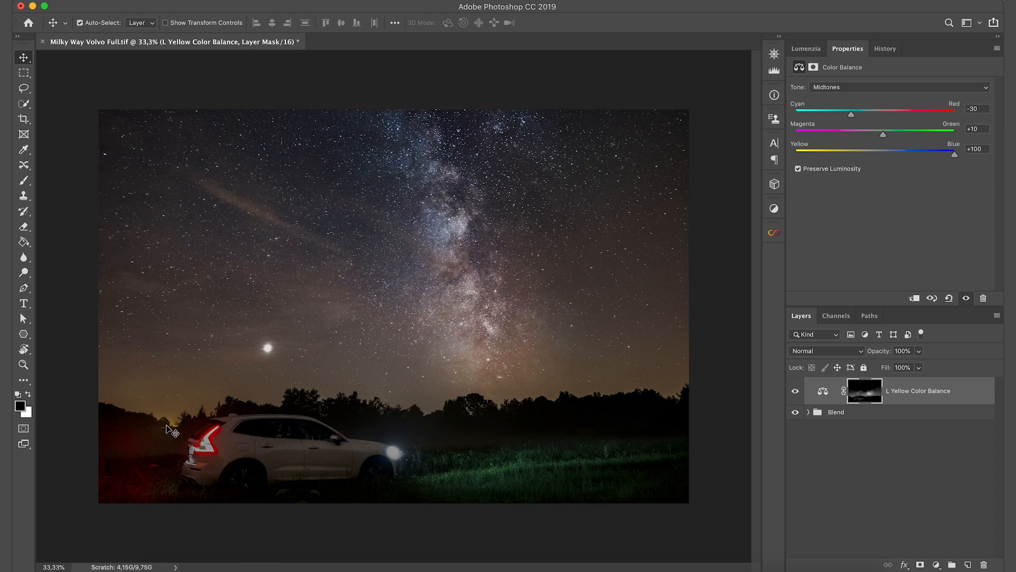
mouse_move(177, 434)
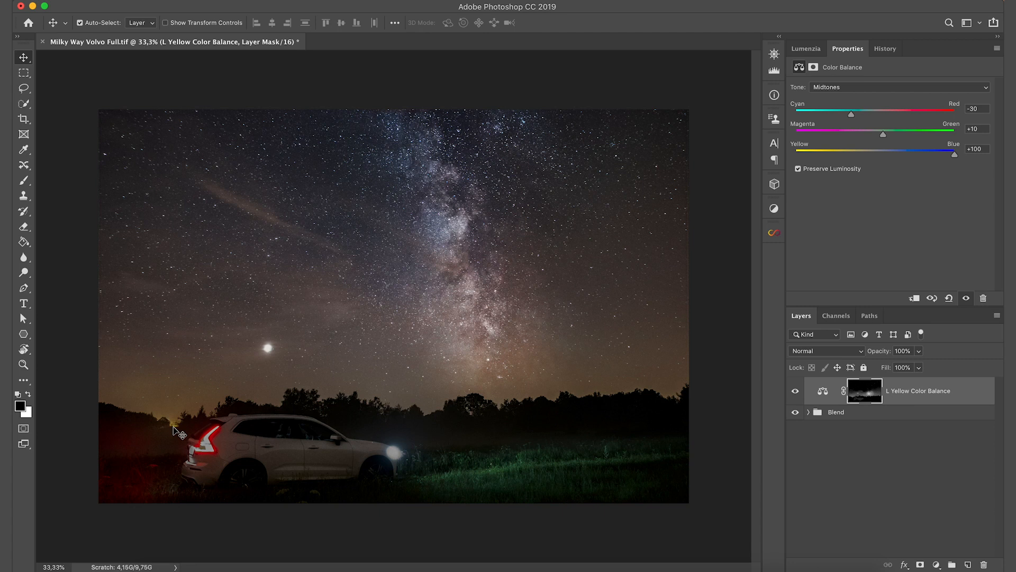
mouse_move(197, 363)
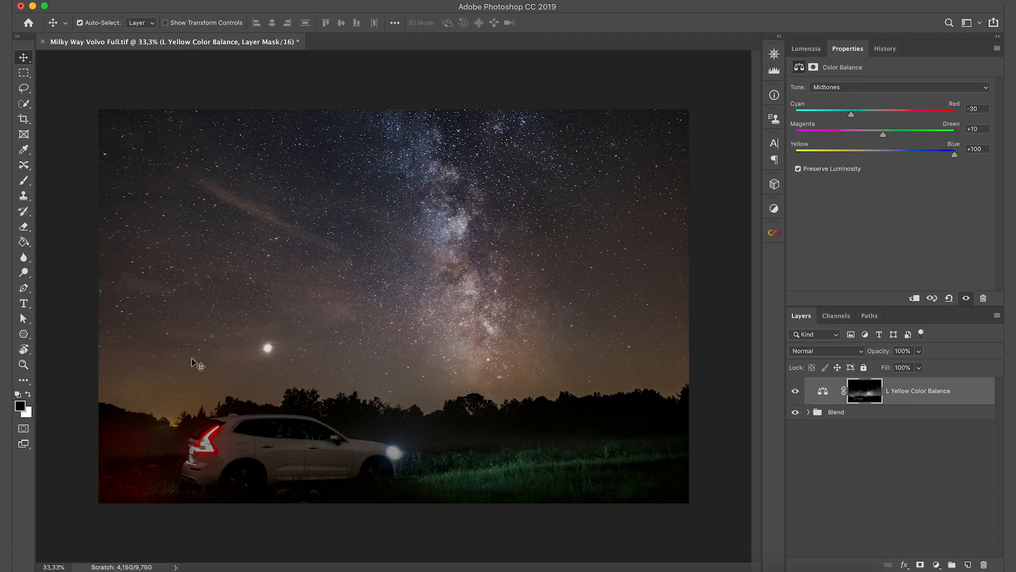
mouse_move(177, 342)
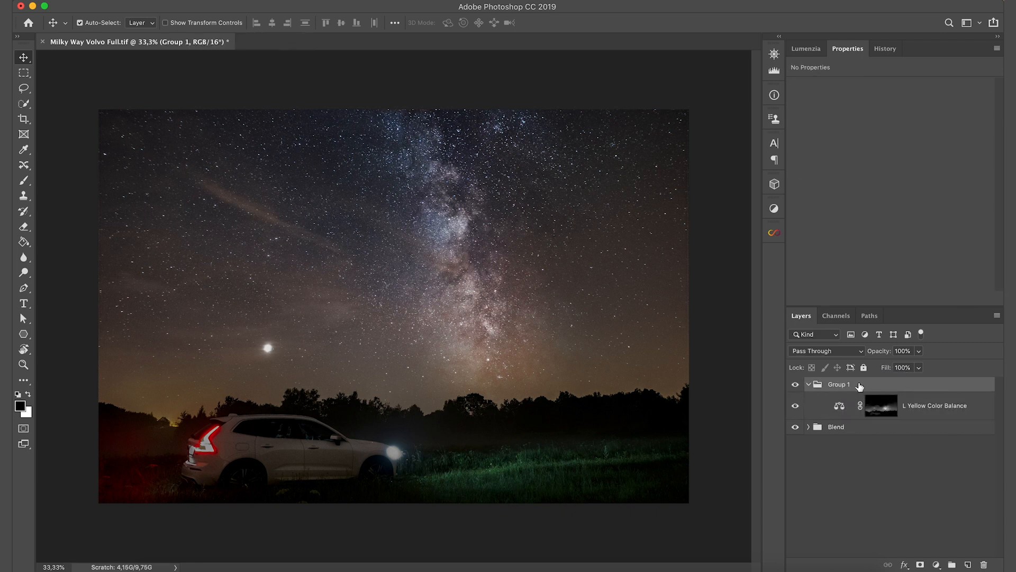
Add a white layer mask to the new Group 1 holding the Color Balance layer.
click(919, 564)
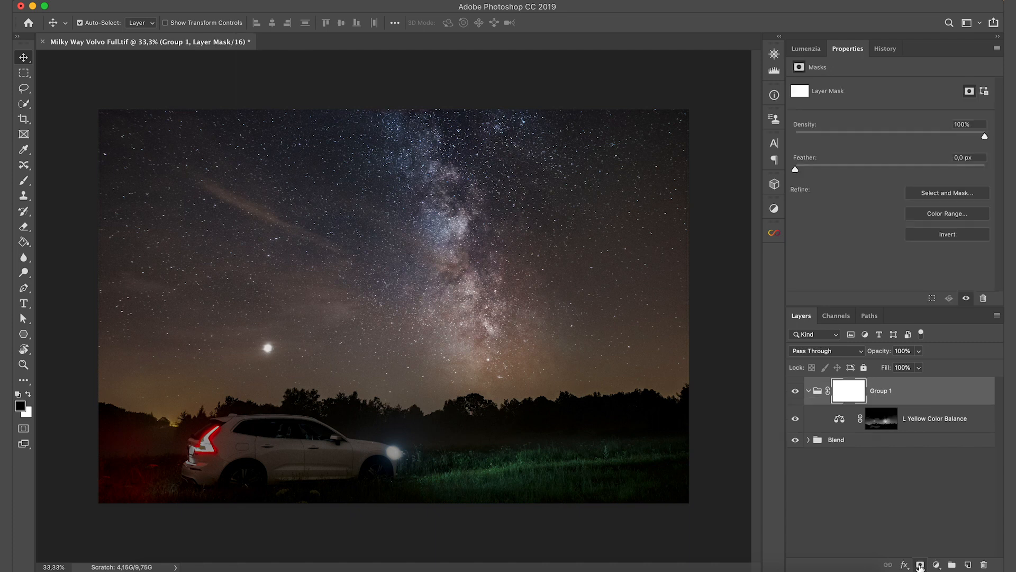
mouse_move(402, 240)
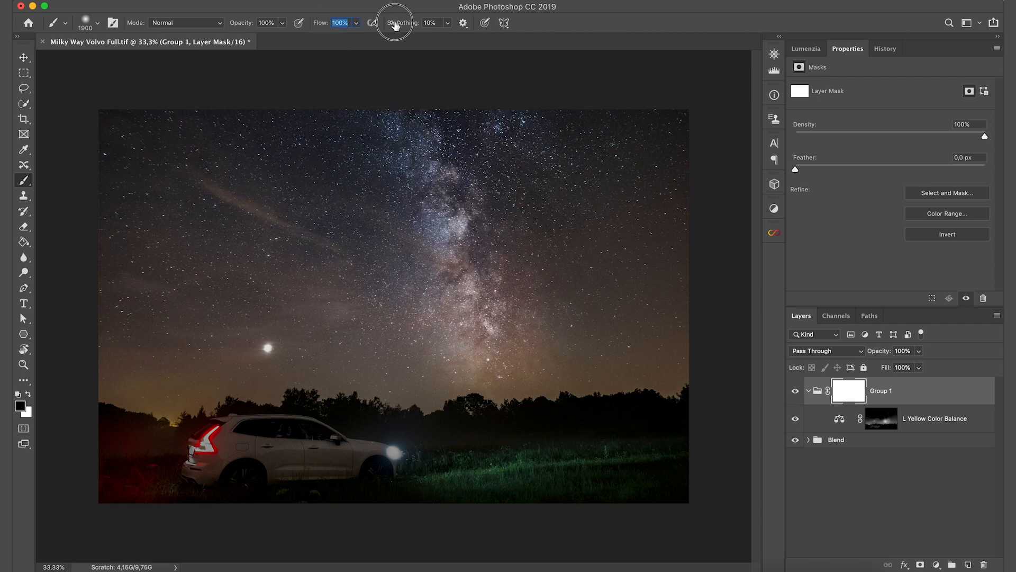
Paint black with a large soft brush on Group 1's mask over the lower-left horizon, then collapse the group.
click(98, 22)
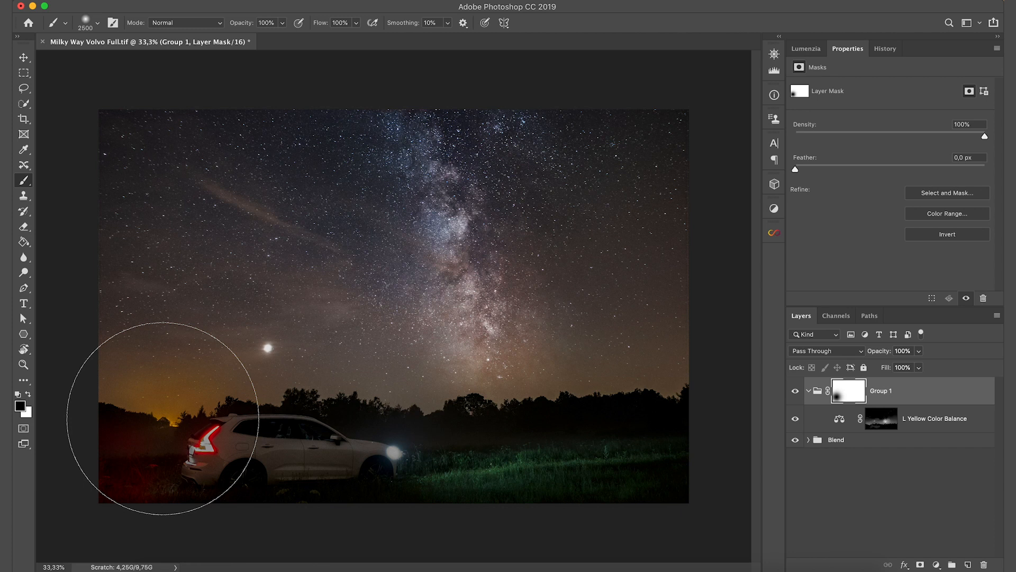
mouse_move(880, 480)
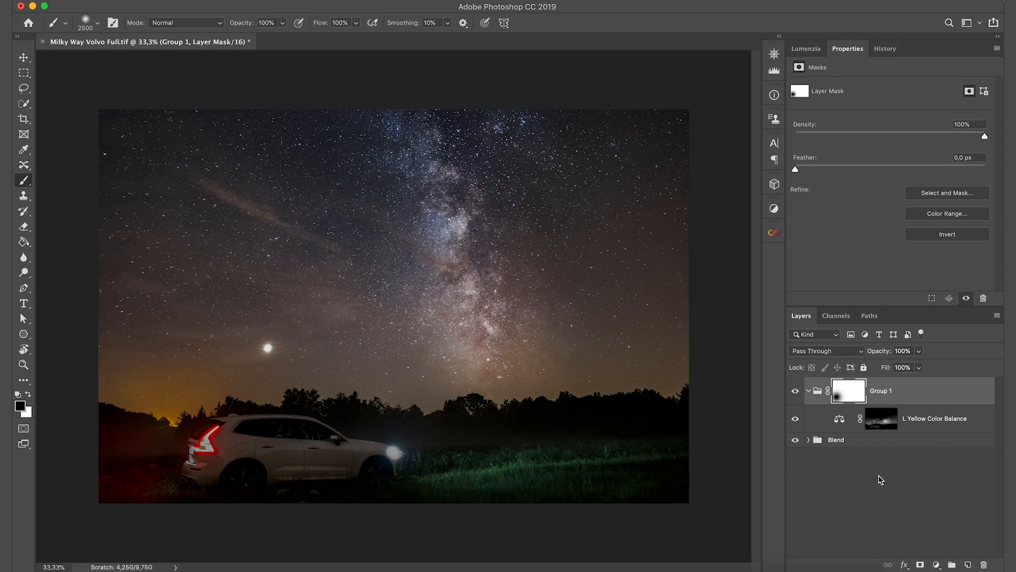
click(808, 391)
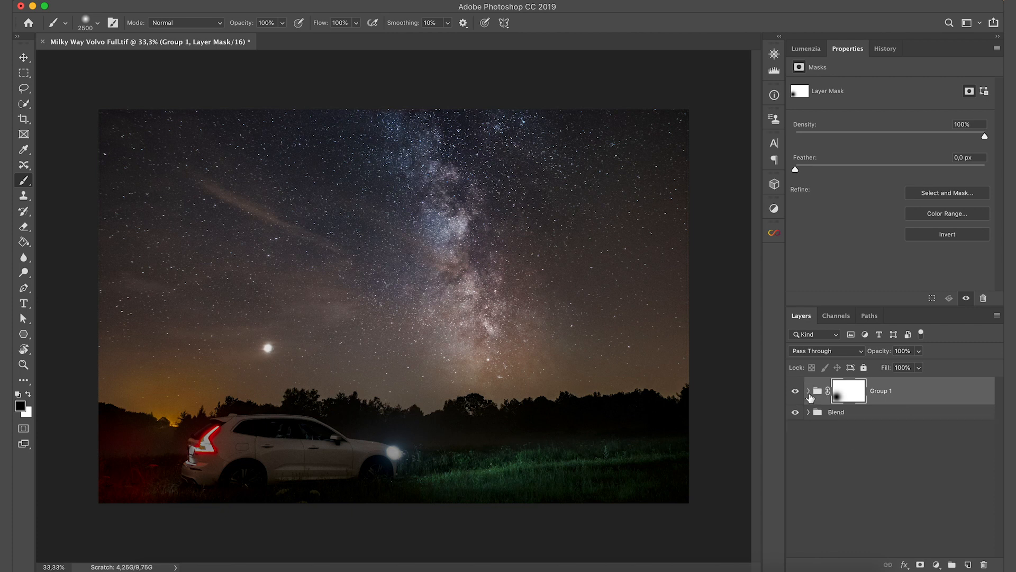
Hide Group 1 and add a Hue/Saturation adjustment layer above it.
click(806, 48)
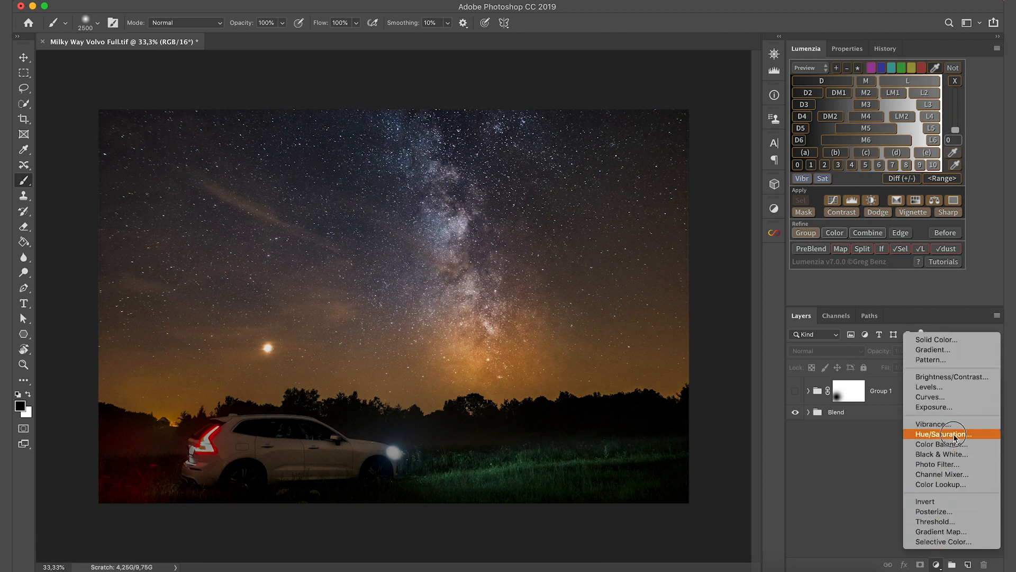
click(942, 434)
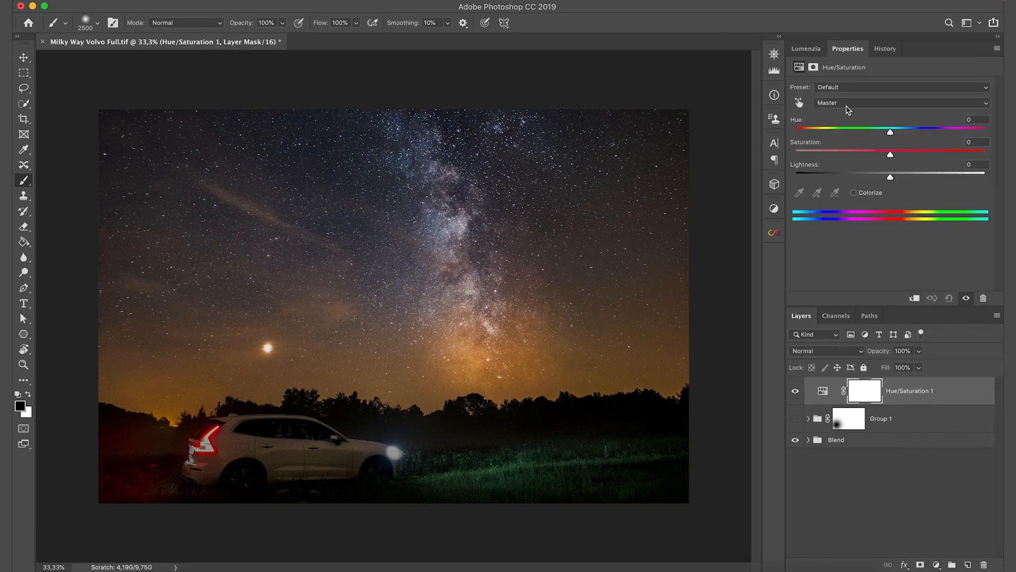
Set the Yellows range to Lightness -73 and Saturation -50 to kill the yellow sky glow.
click(900, 103)
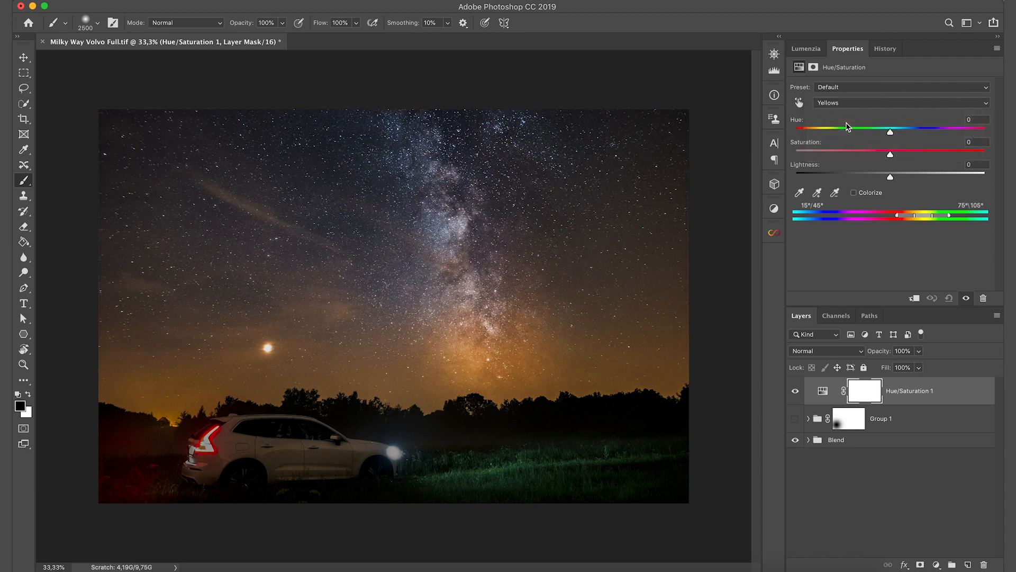
drag(889, 177, 880, 177)
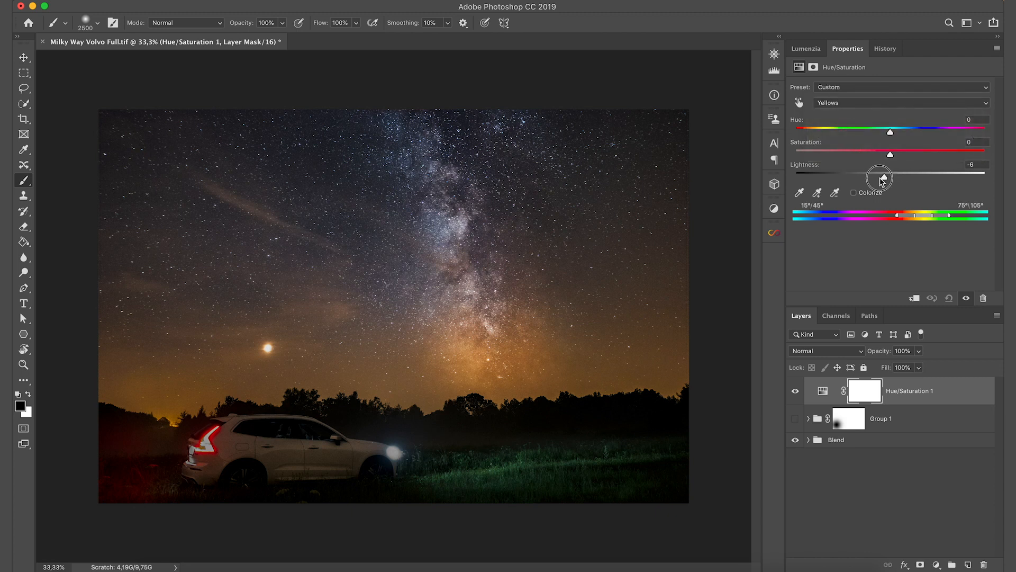
drag(879, 175, 841, 176)
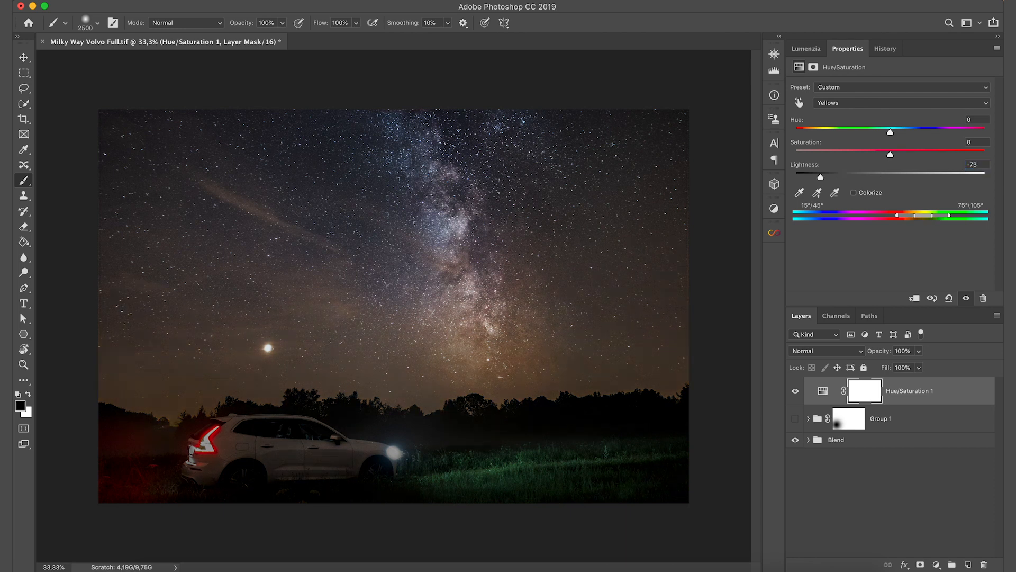
mouse_move(683, 339)
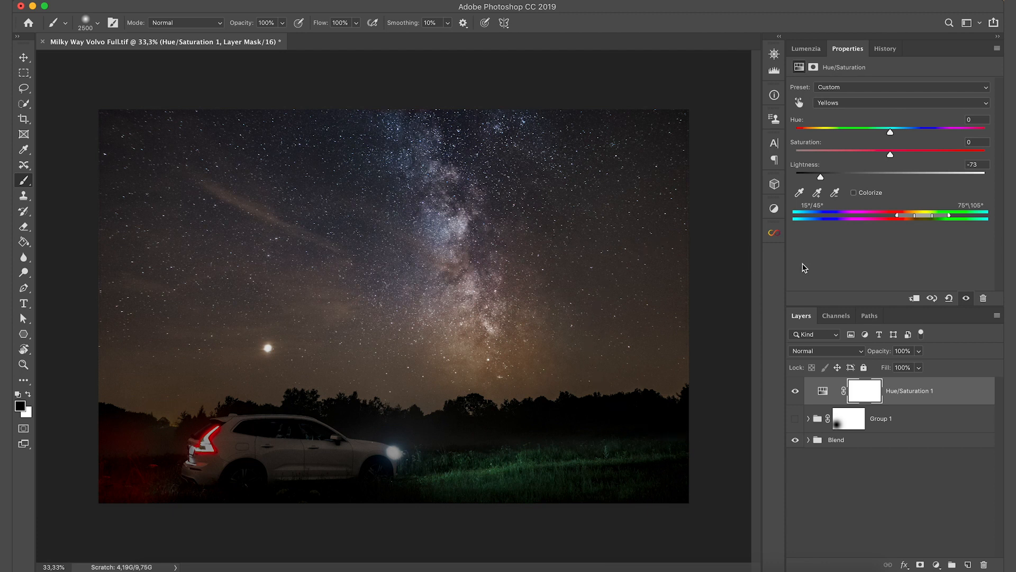
click(974, 141)
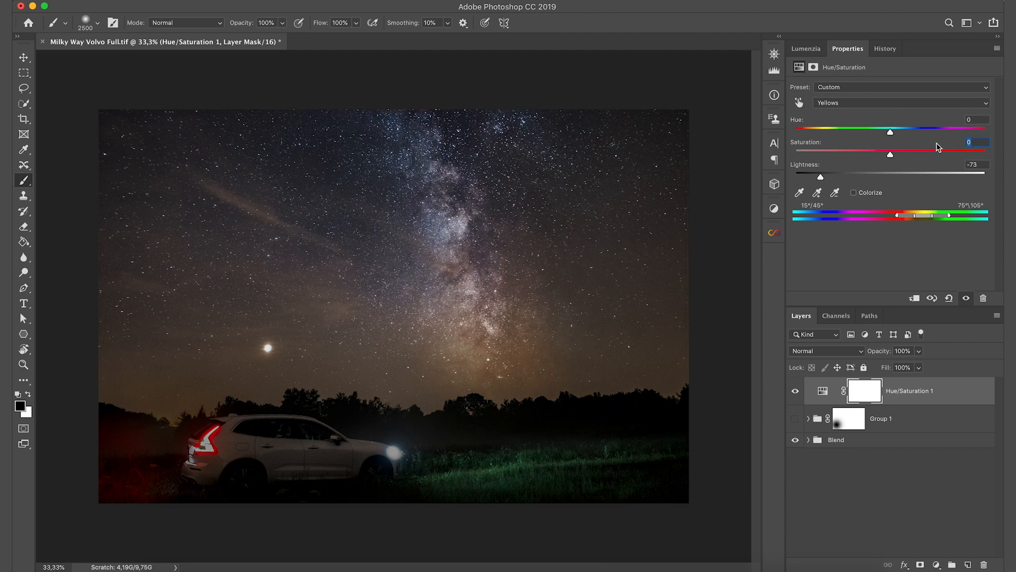
drag(890, 153, 843, 155)
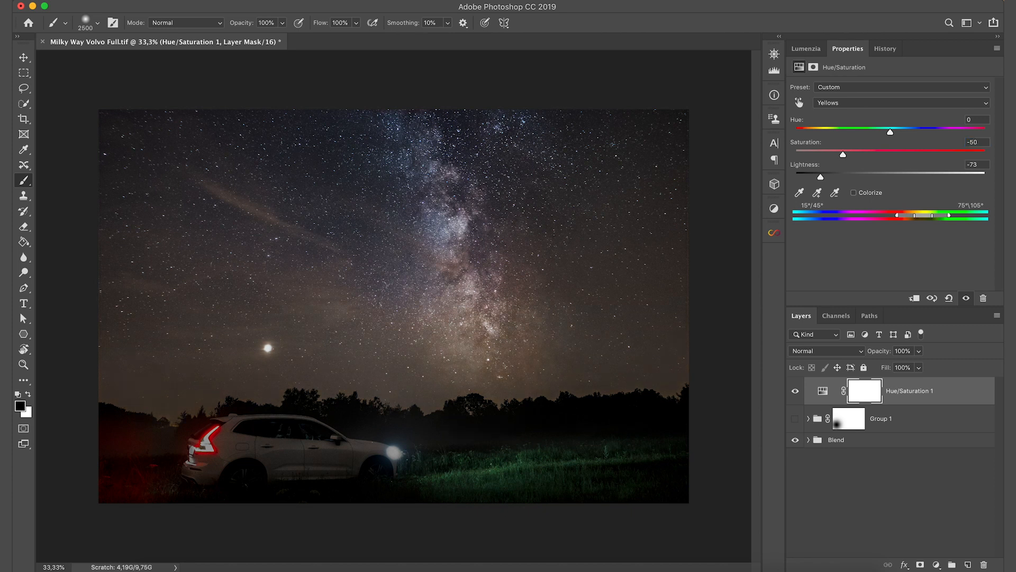
mouse_move(828, 228)
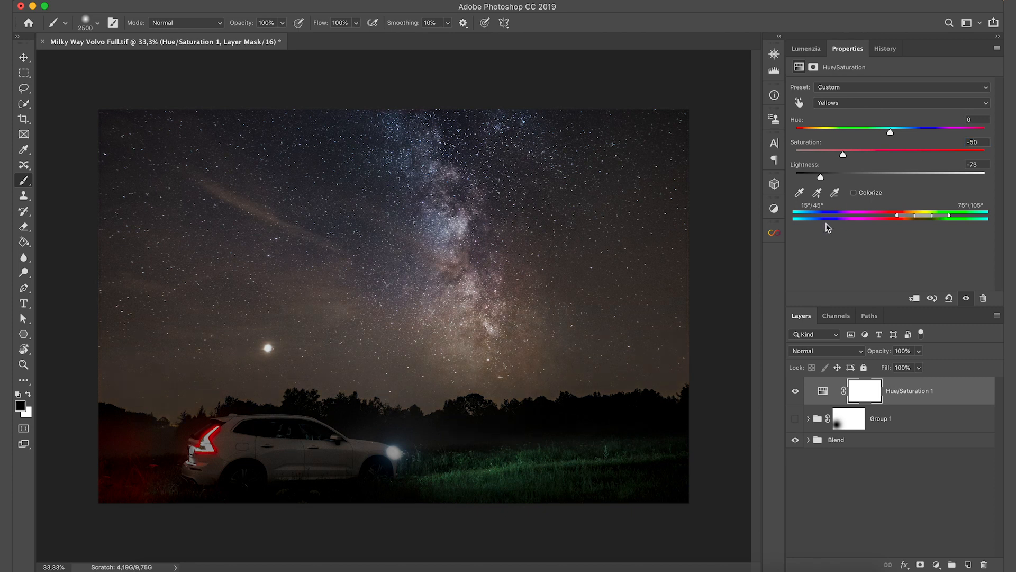
mouse_move(833, 164)
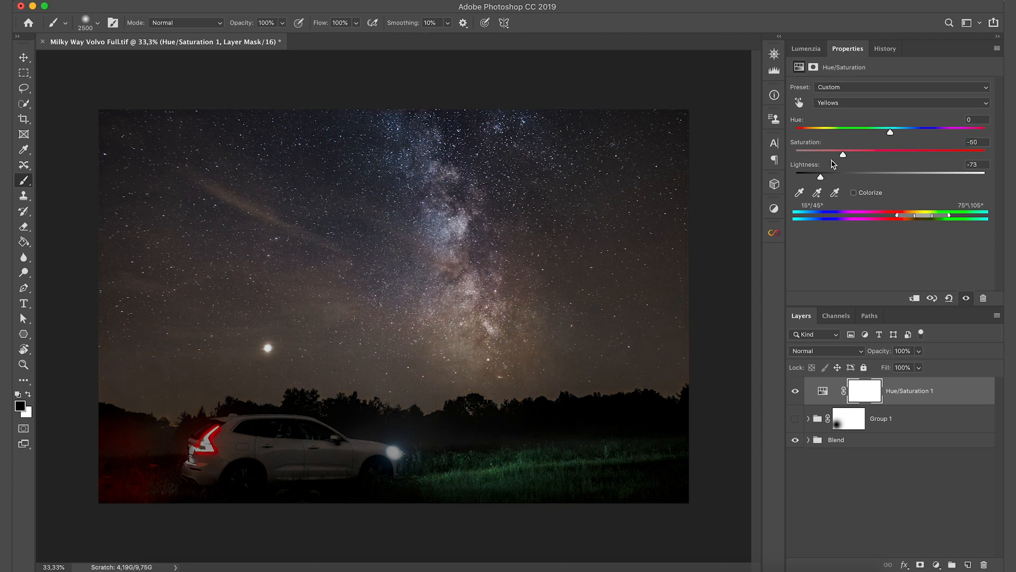
click(806, 48)
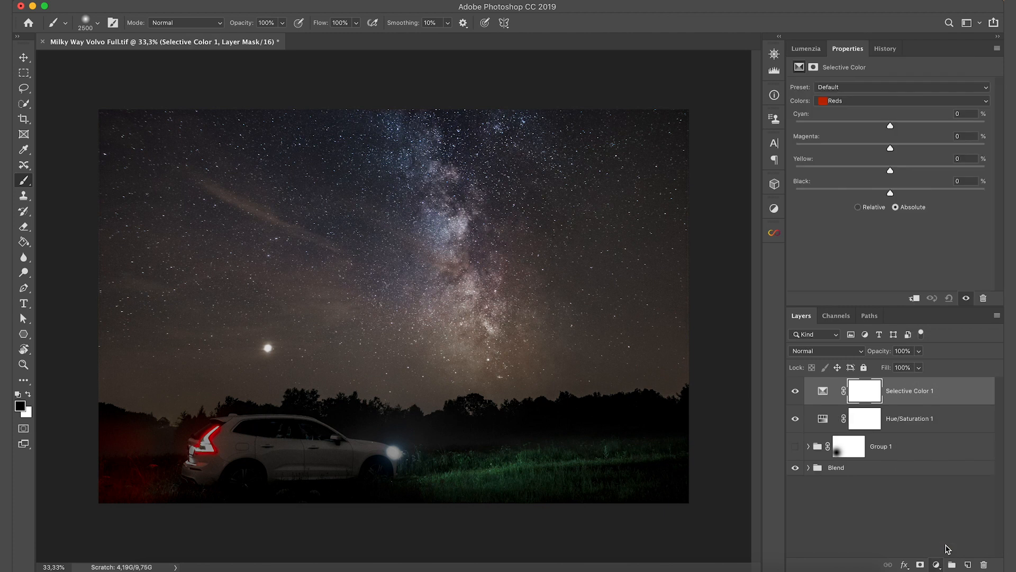
Target the Yellows range in Selective Color and pull Yellow down to about -83%.
click(899, 100)
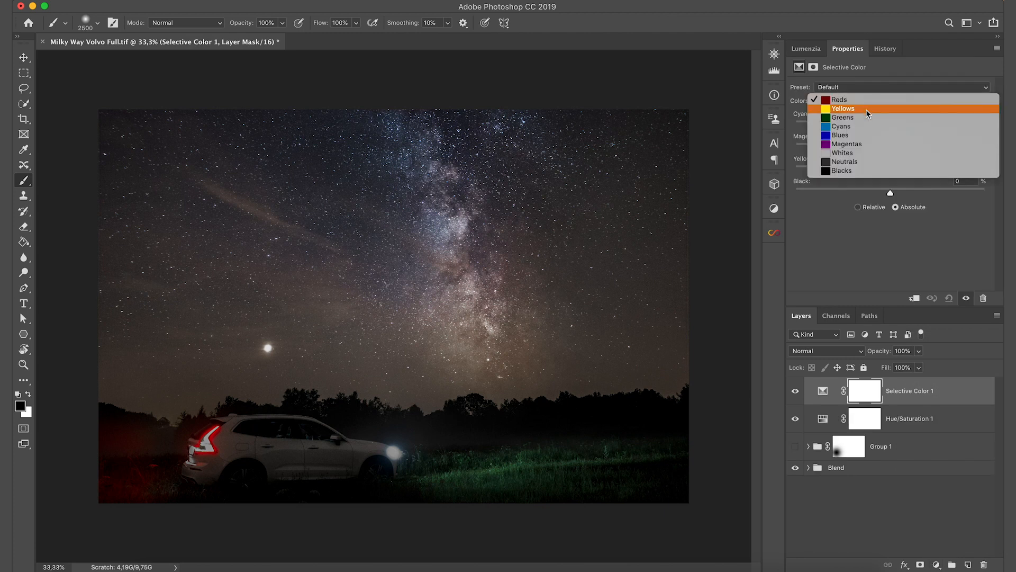
click(844, 108)
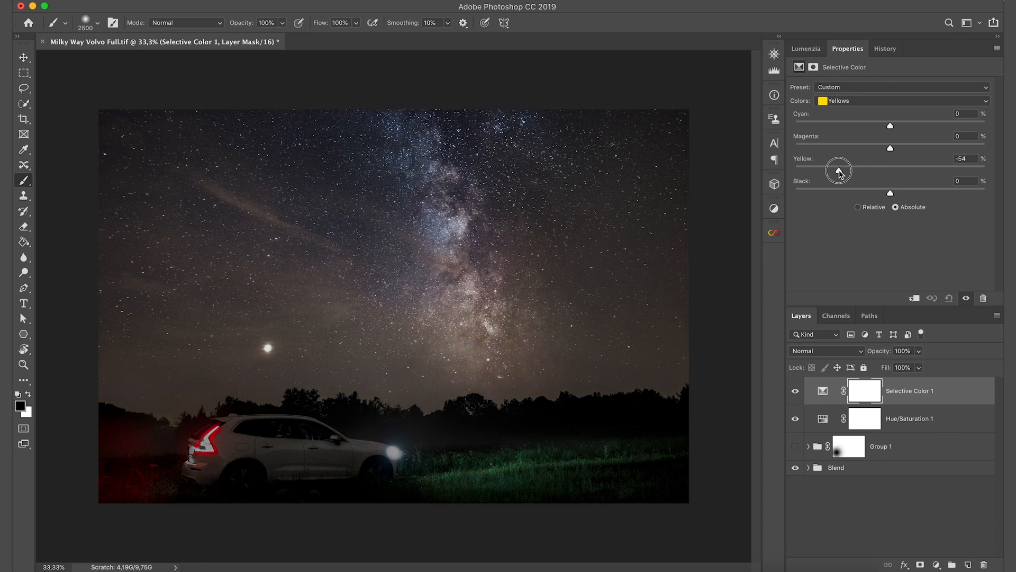
drag(839, 169, 832, 170)
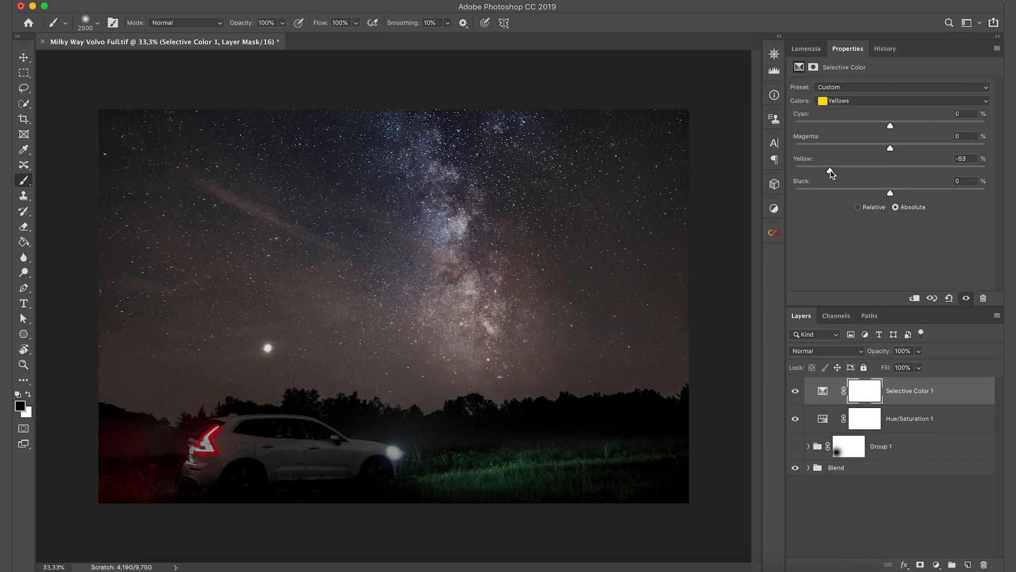
mouse_move(832, 170)
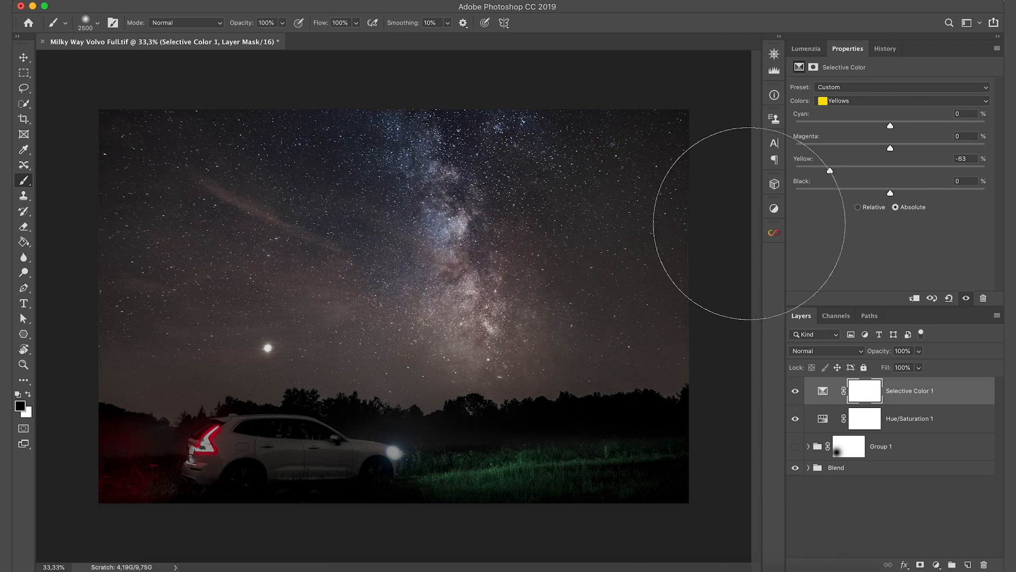
mouse_move(174, 431)
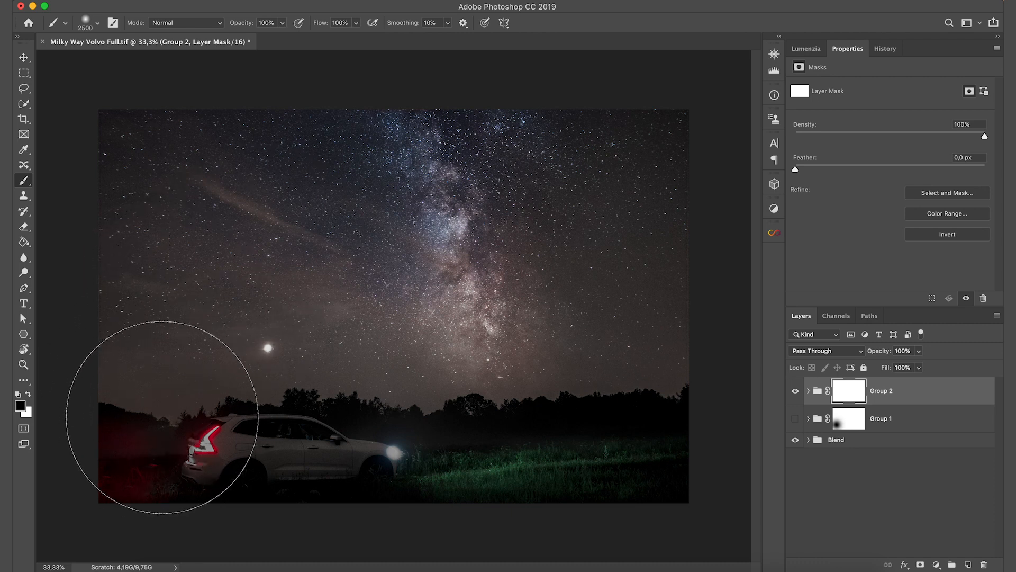
Paint black on the group mask above the lower-left treeline to restore the orange glow.
click(165, 403)
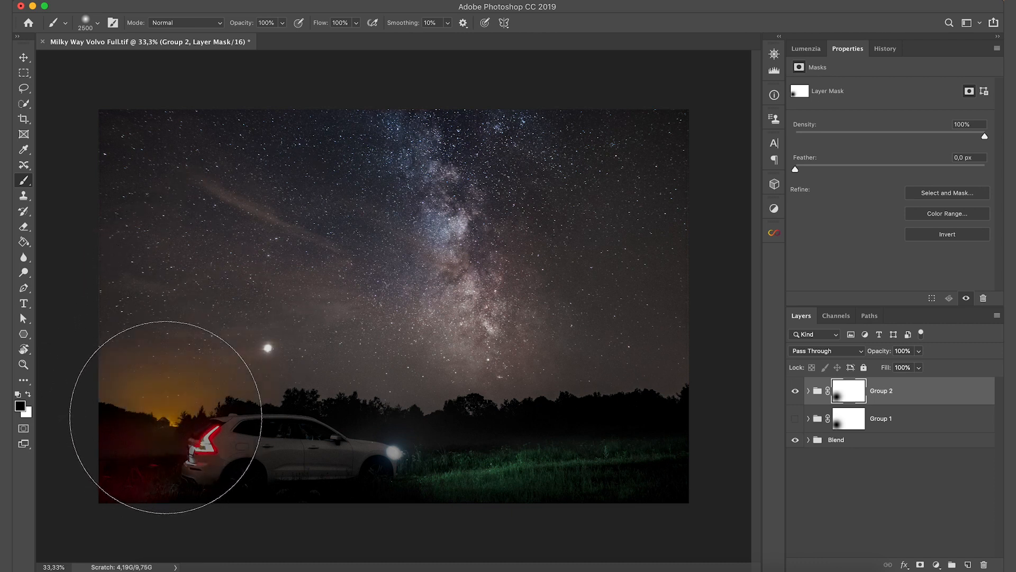